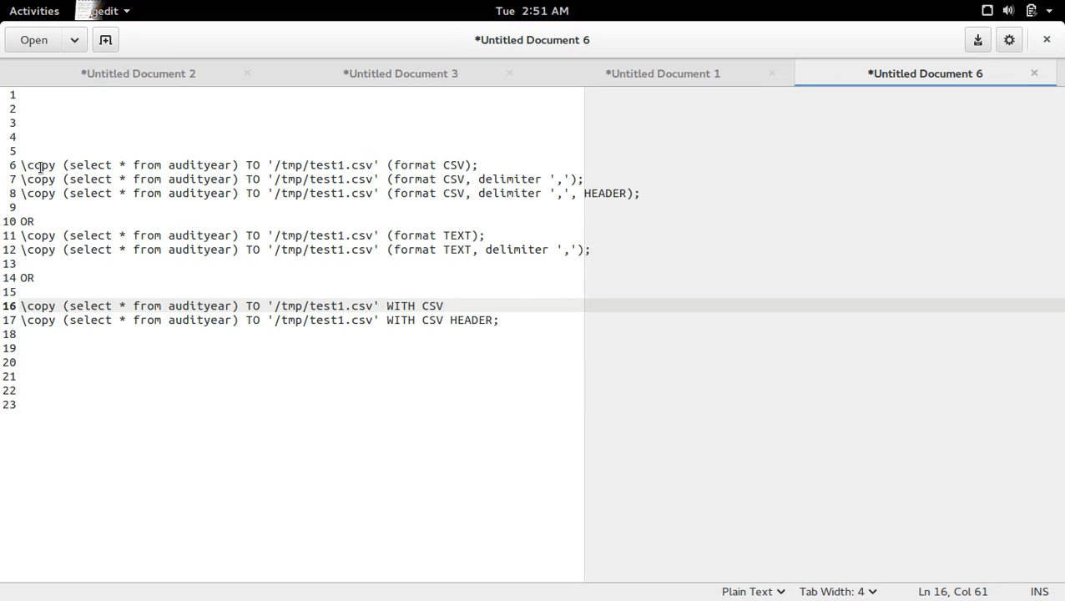
- Review the first CSV \copy export command in the gedit notes, then bring up the psql terminal
{"action": "double_click", "coordinate": [40, 165]}
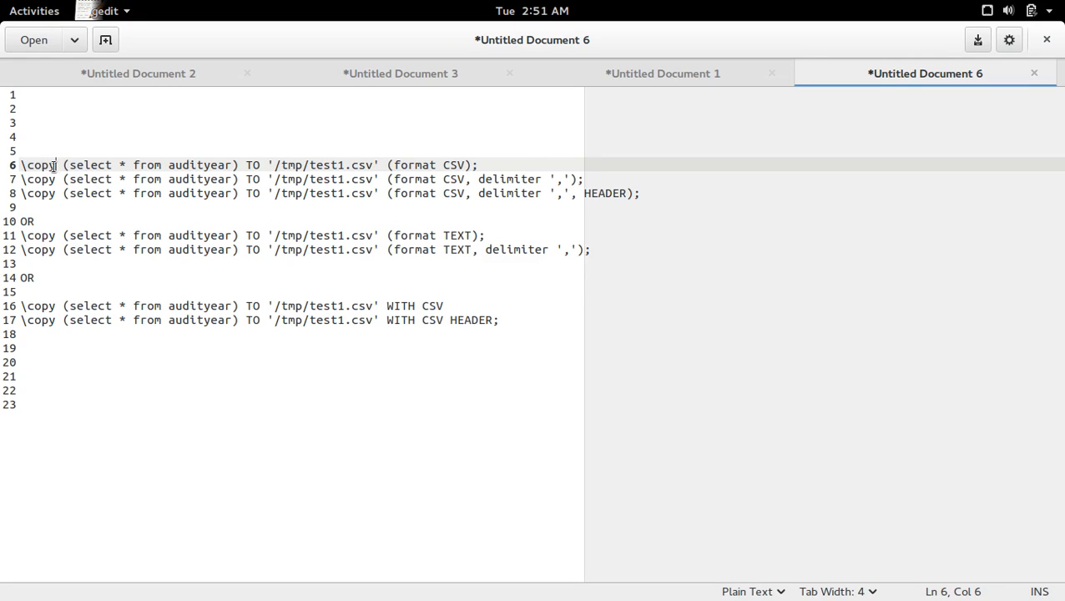
{"action": "double_click", "coordinate": [37, 165]}
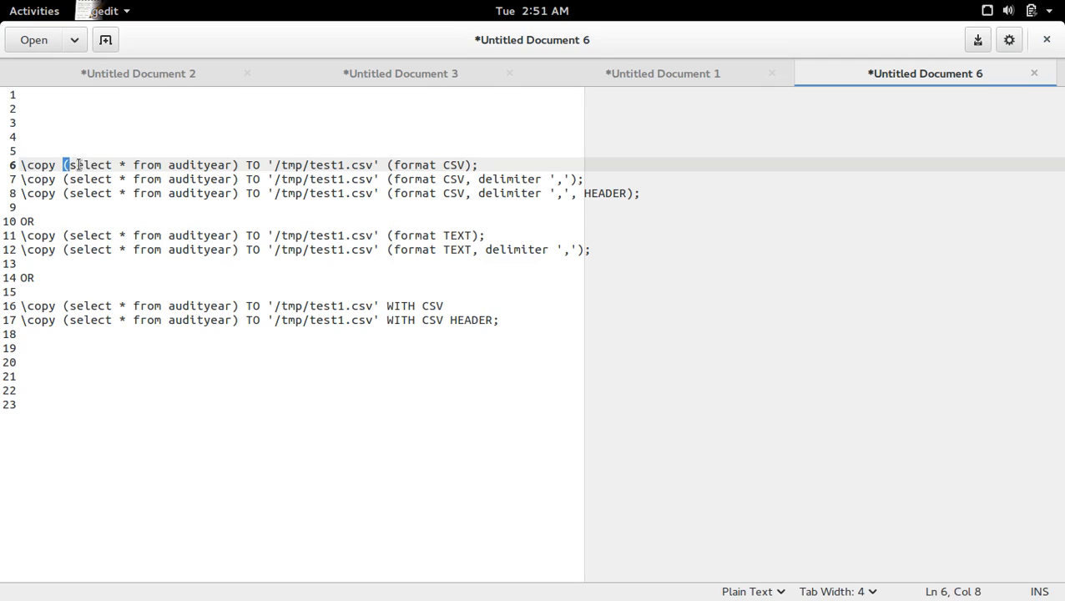
{"action": "left_click_drag", "start_coordinate": [64, 165], "coordinate": [237, 165]}
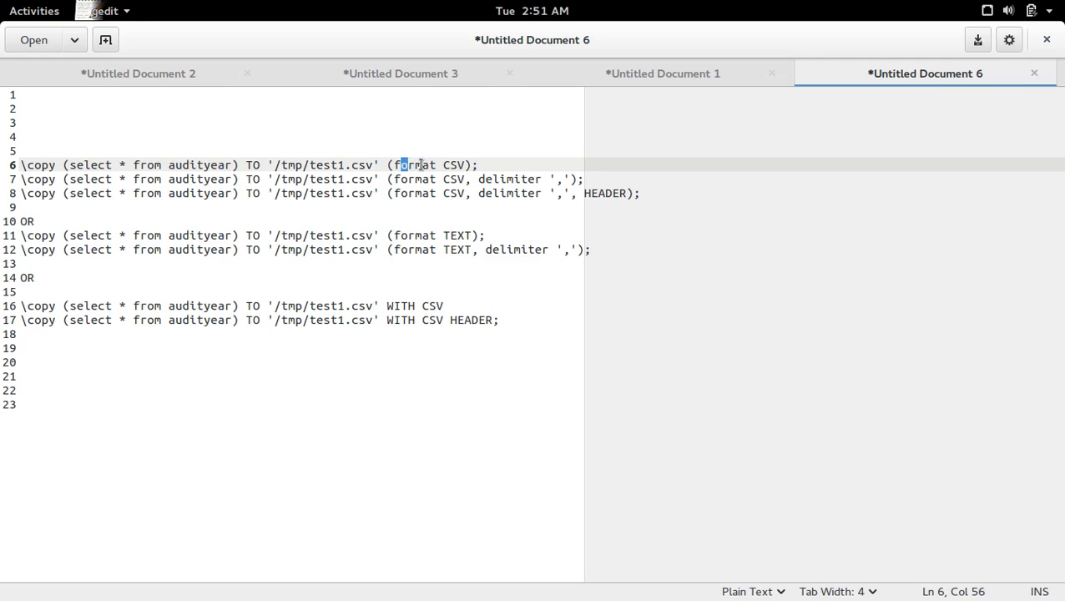
{"action": "double_click", "coordinate": [454, 165]}
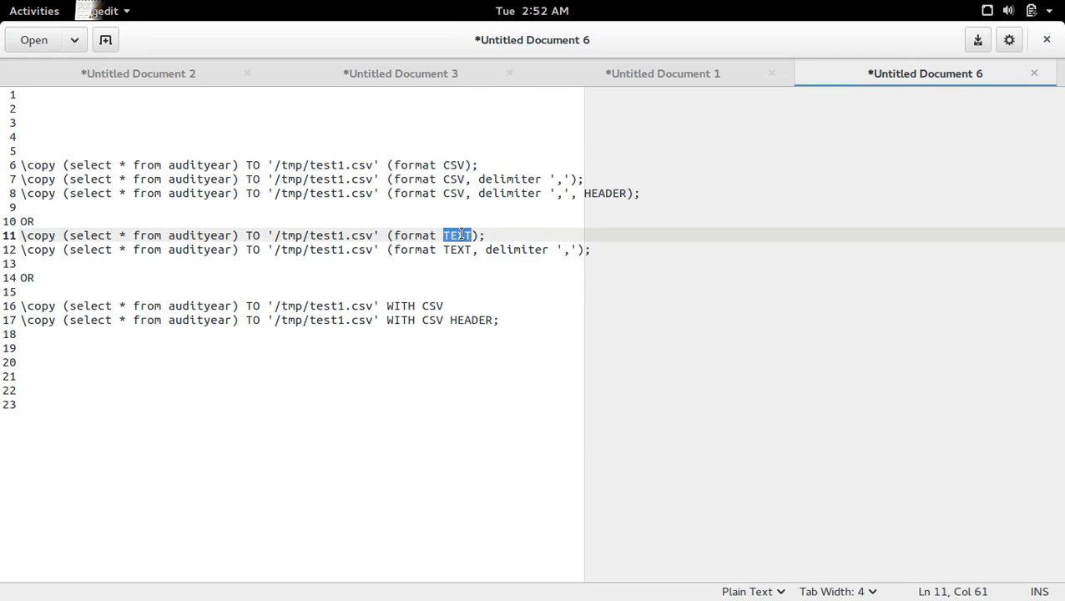
{"action": "left_click", "coordinate": [482, 165]}
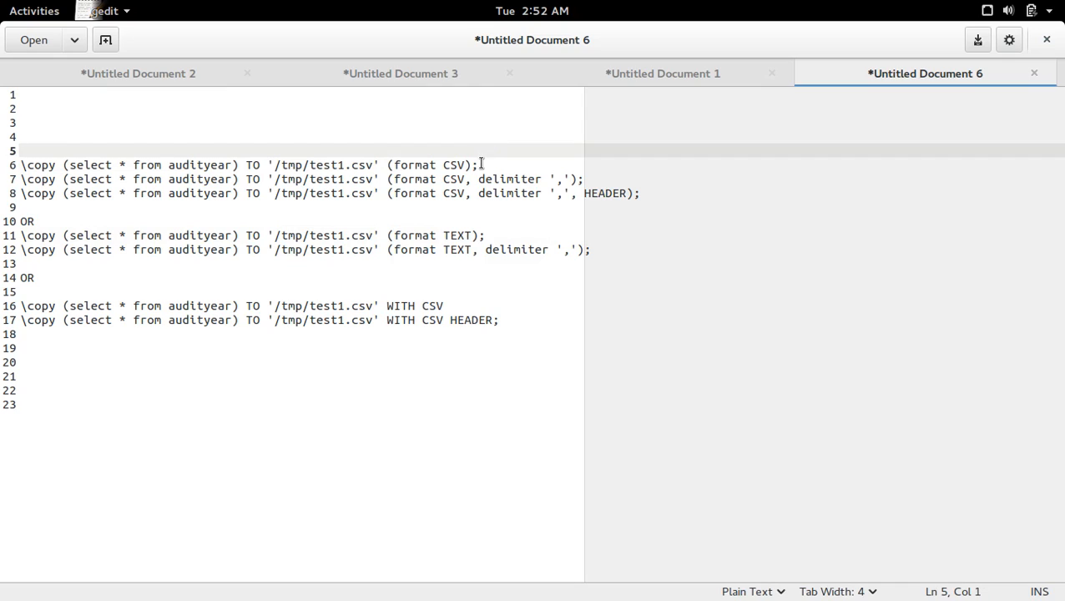
{"action": "left_click_drag", "start_coordinate": [63, 166], "coordinate": [477, 166]}
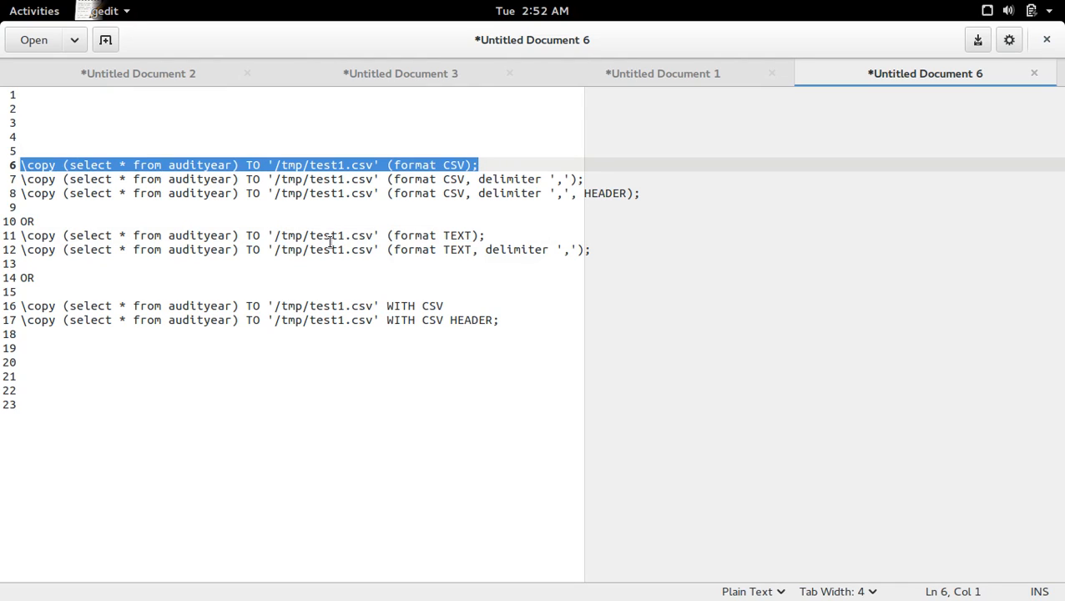
{"action": "left_click", "coordinate": [33, 10]}
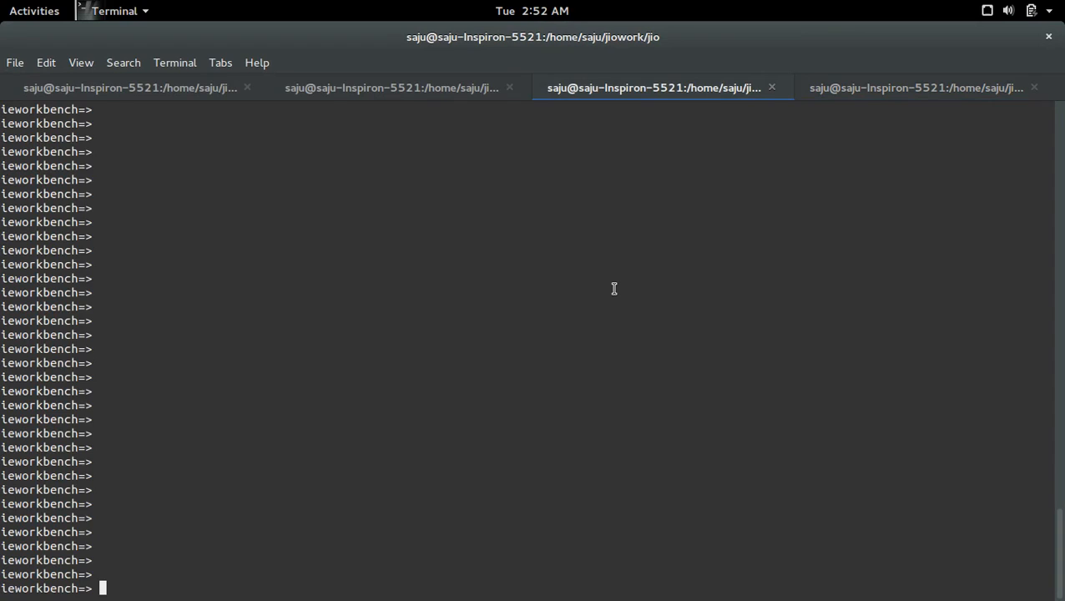
- Export the audityear query to /tmp/test1.csv in CSV format via \copy and return to the gedit notes
{"action": "type", "text": "\\copy (select * from audityear) TO '/tmp/test1.csv' (format CSV);"}
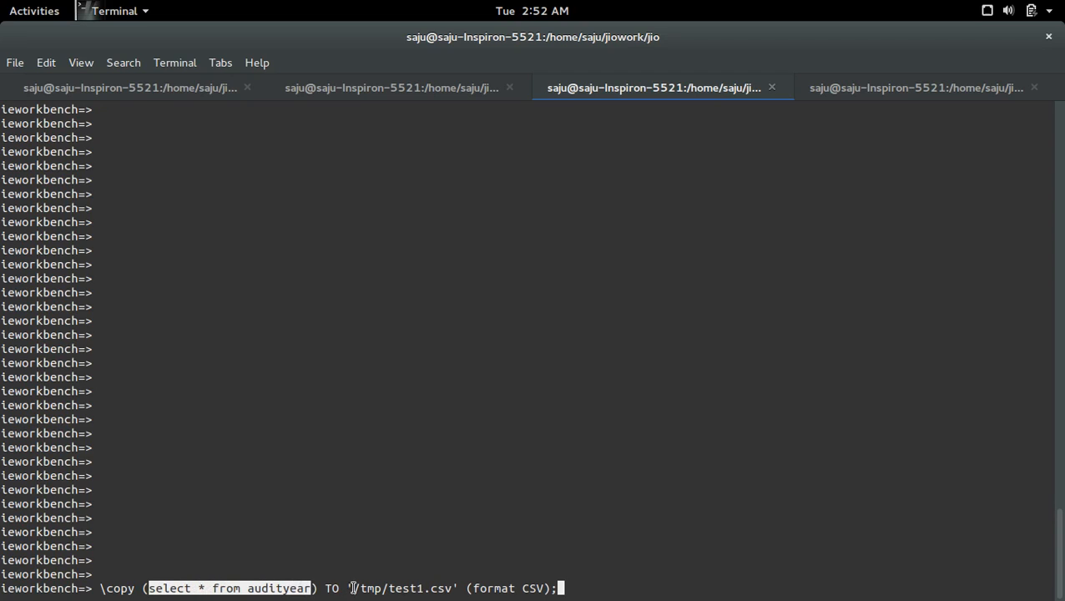
{"action": "double_click", "coordinate": [404, 588]}
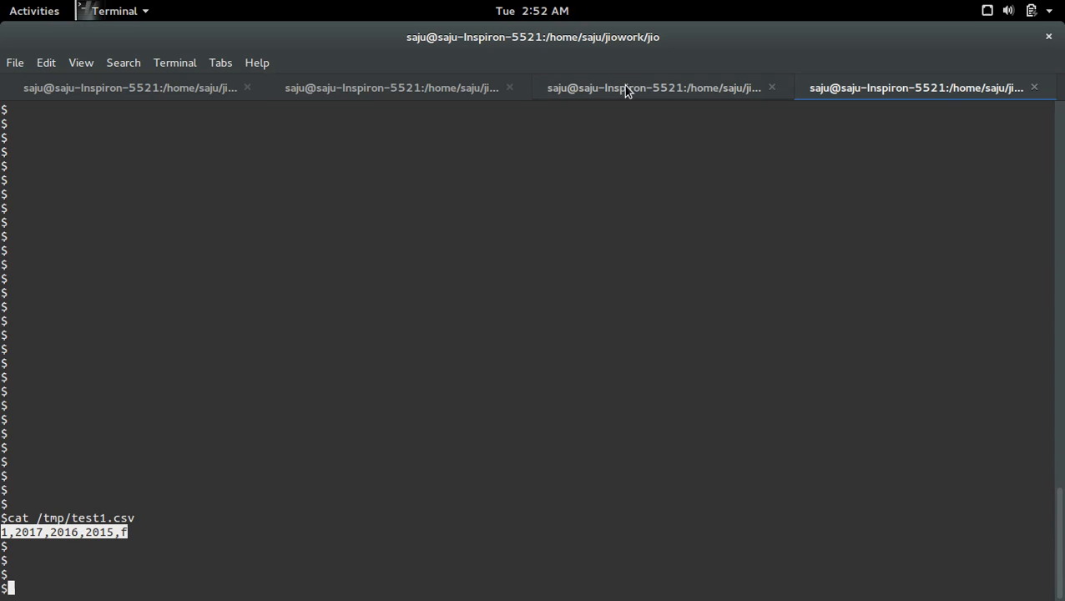
{"action": "mouse_move", "coordinate": [653, 91]}
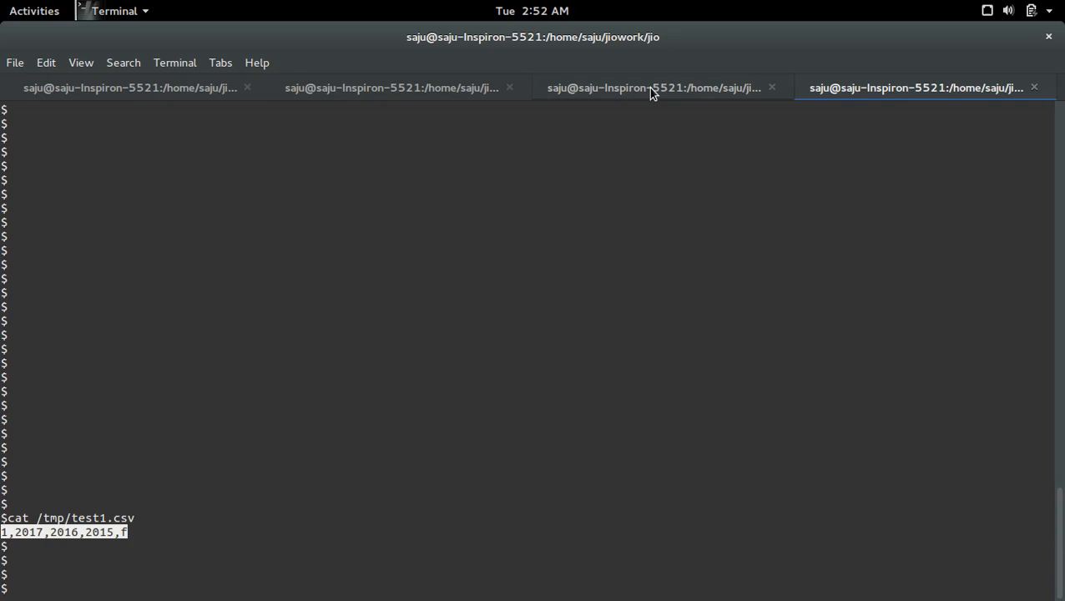
{"action": "left_click", "coordinate": [34, 10]}
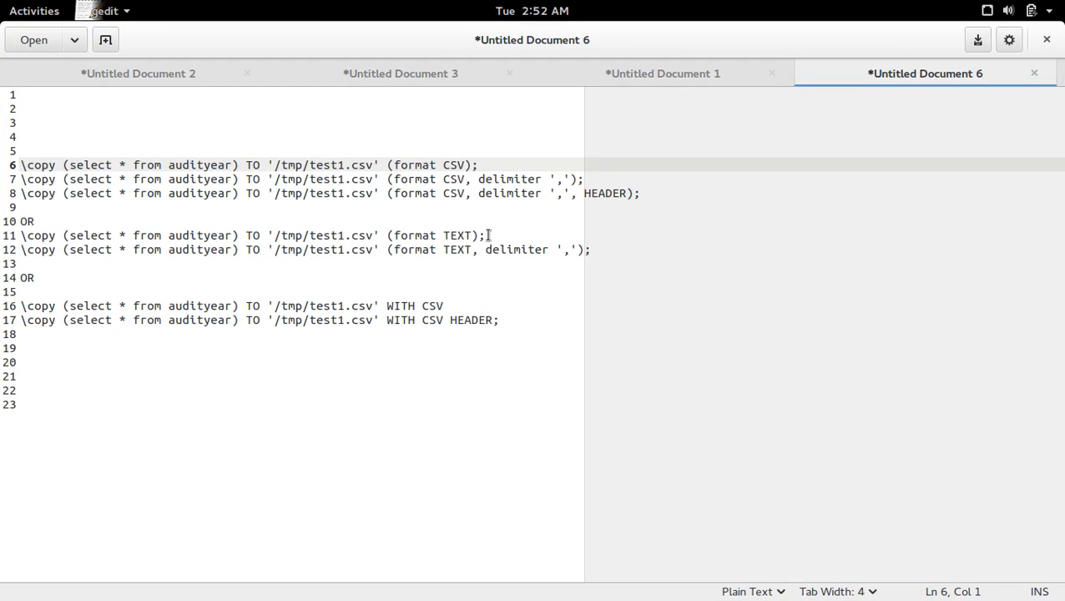
- Rerun the audityear \copy to /tmp/test1.csv with format TEXT and switch to the shell tab
{"action": "triple_click", "coordinate": [250, 235]}
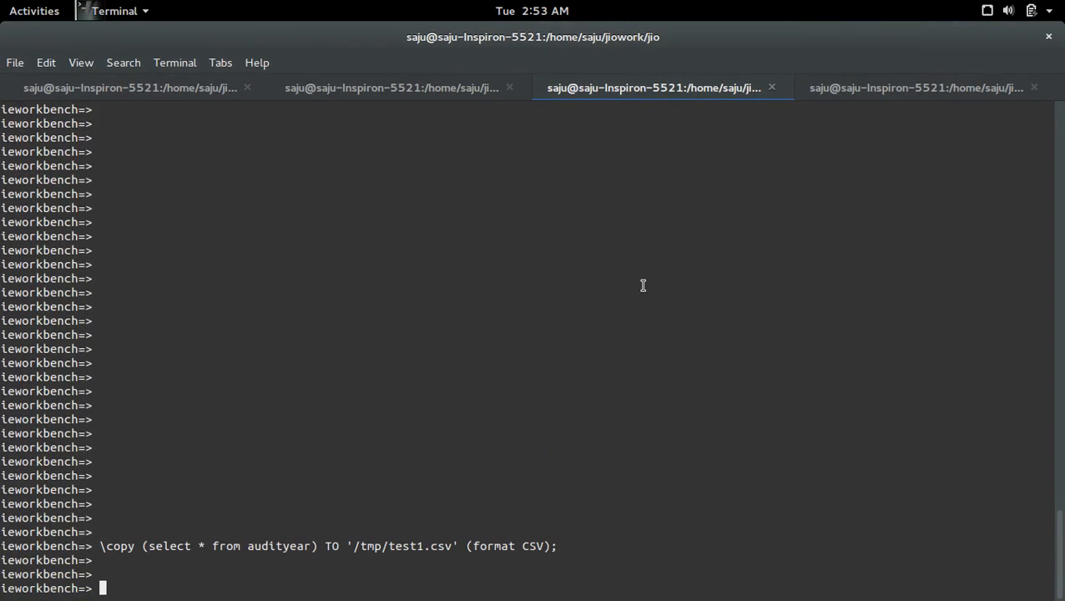
{"action": "type", "text": "\\copy (select * from audityear) TO '/tmp/test1.csv' (format TEXT);"}
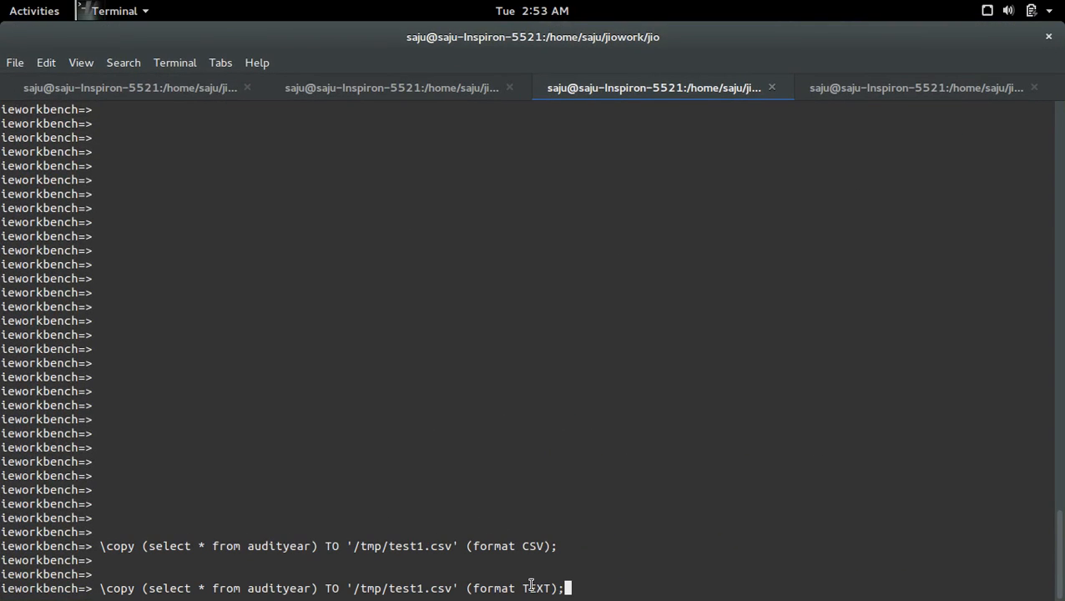
{"action": "key", "text": "Return"}
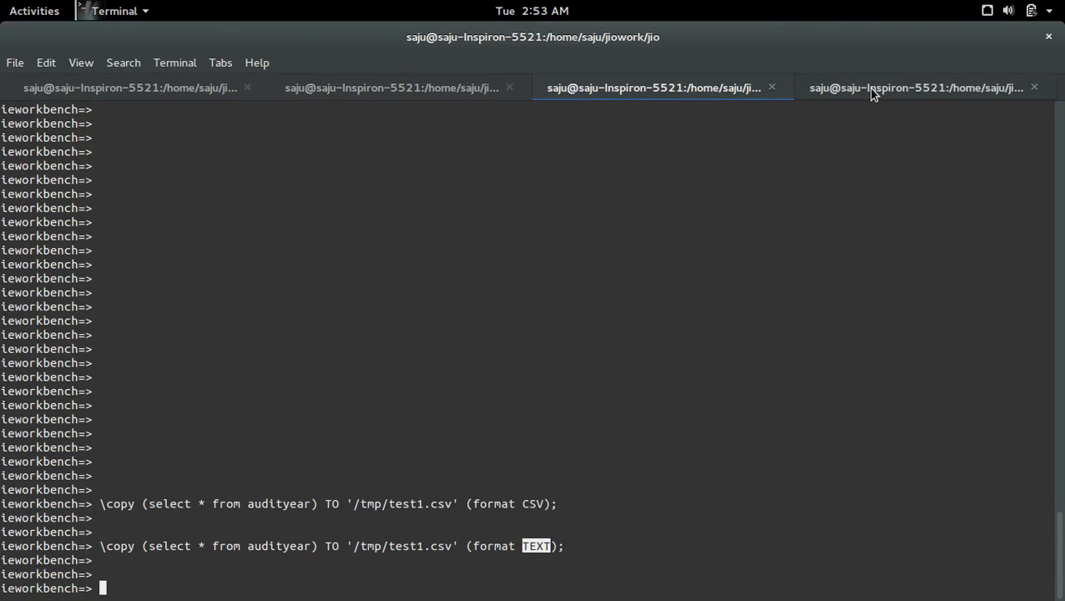
{"action": "left_click", "coordinate": [915, 87]}
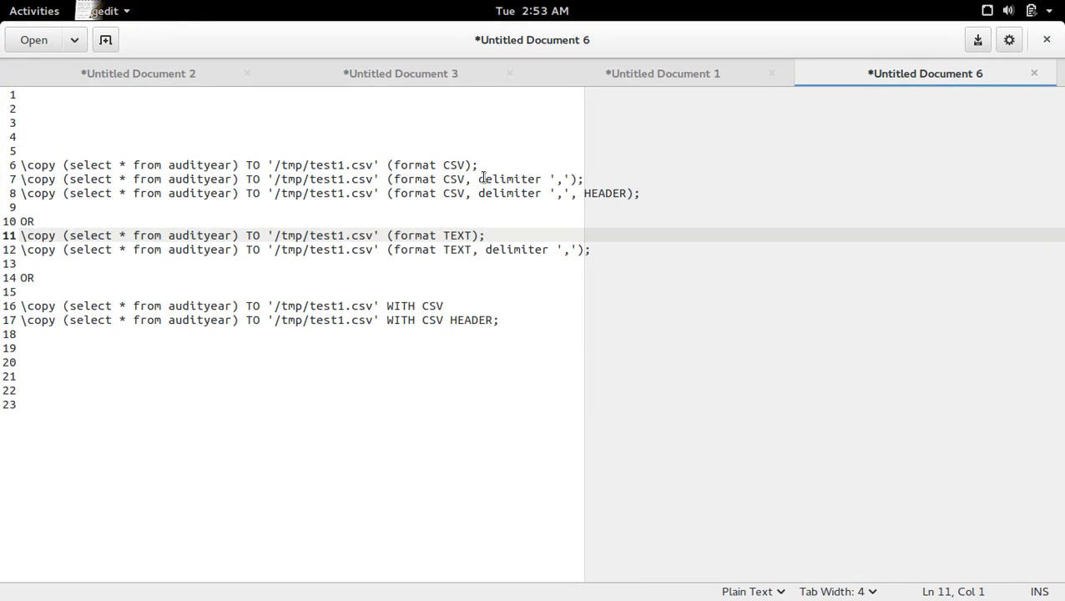
- Export audityear to /tmp/test1.csv as CSV with '#' as the delimiter
{"action": "double_click", "coordinate": [504, 179]}
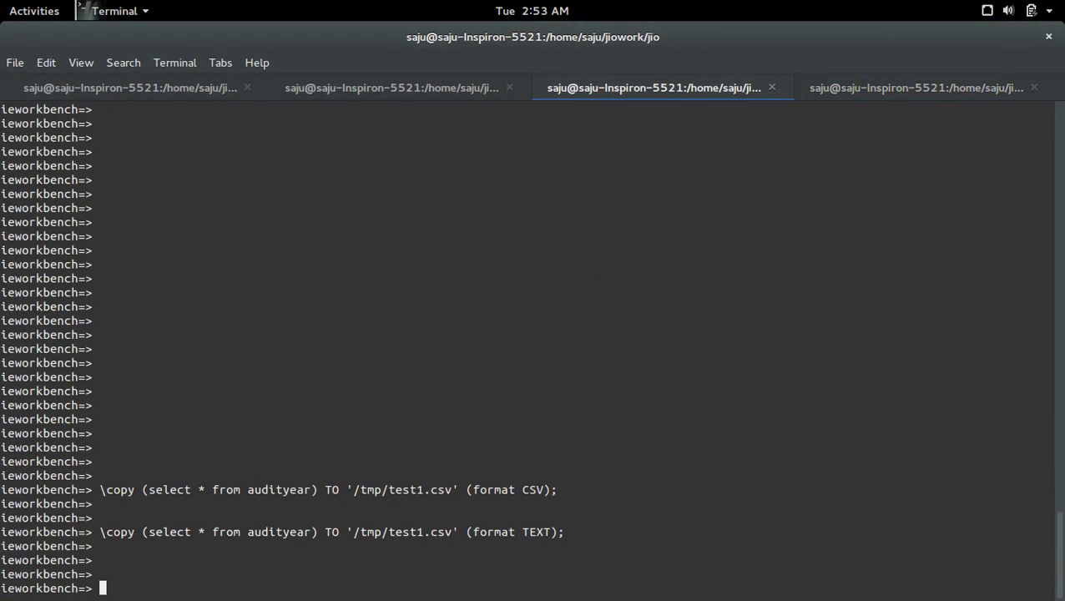
{"action": "type", "text": "\\copy (select * from audityear) TO '/tmp/test1.csv' (format CSV, delimiter ',');"}
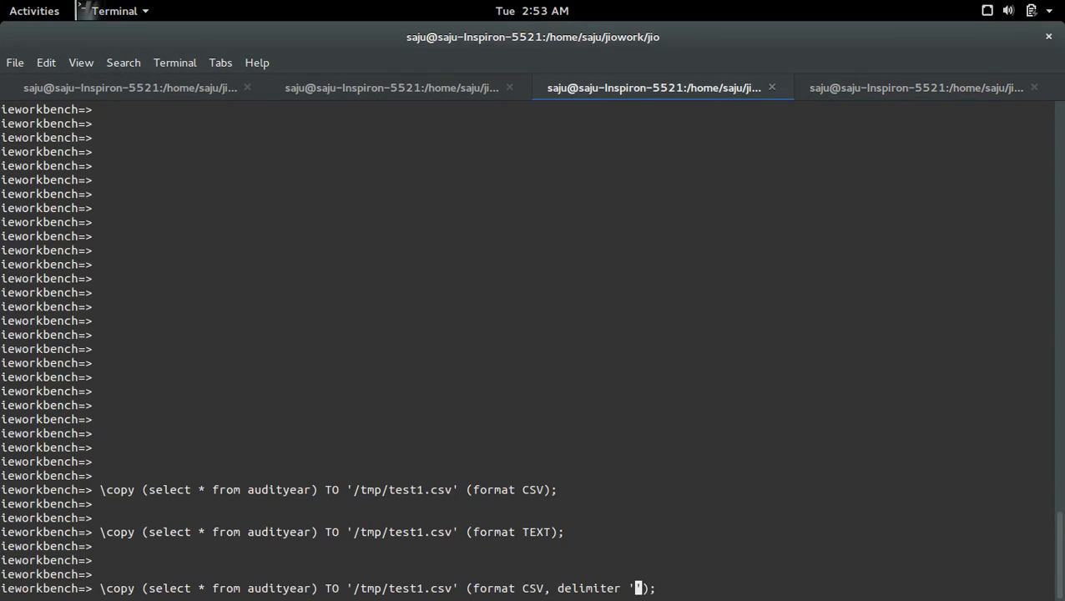
{"action": "type", "text": "#"}
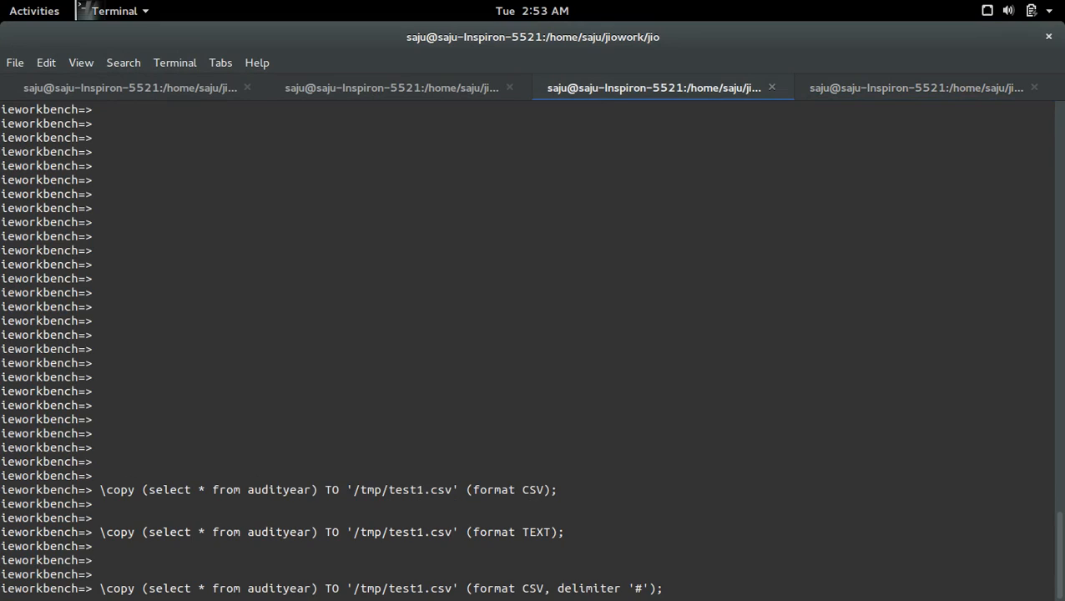
{"action": "key", "text": "Return"}
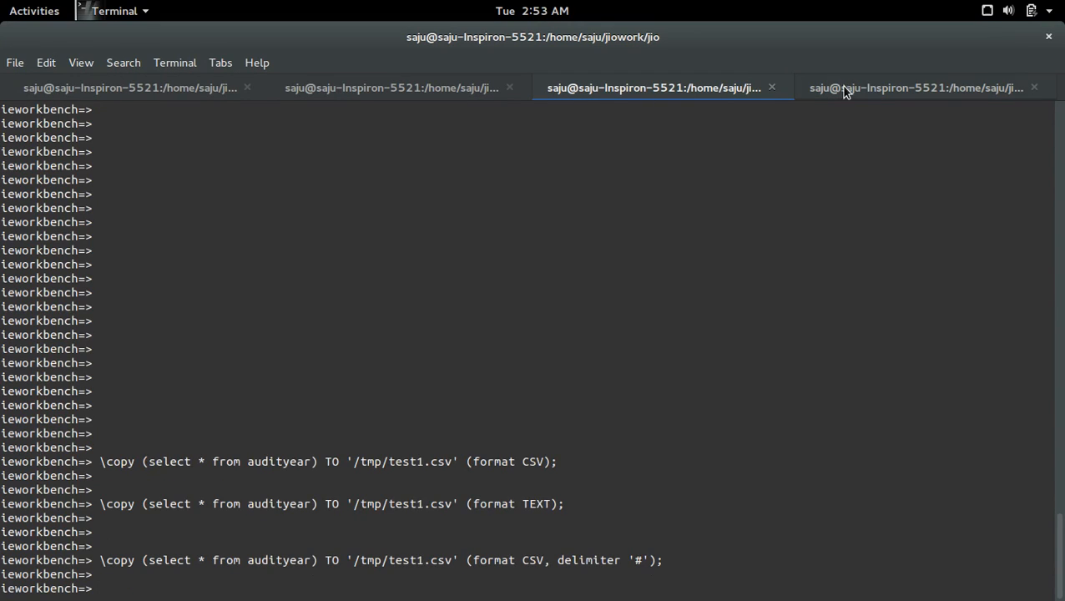
- Show /tmp/test1.csv with cat, reading 1#2017#2016#2015#f, and return to psql
{"action": "left_click", "coordinate": [915, 86]}
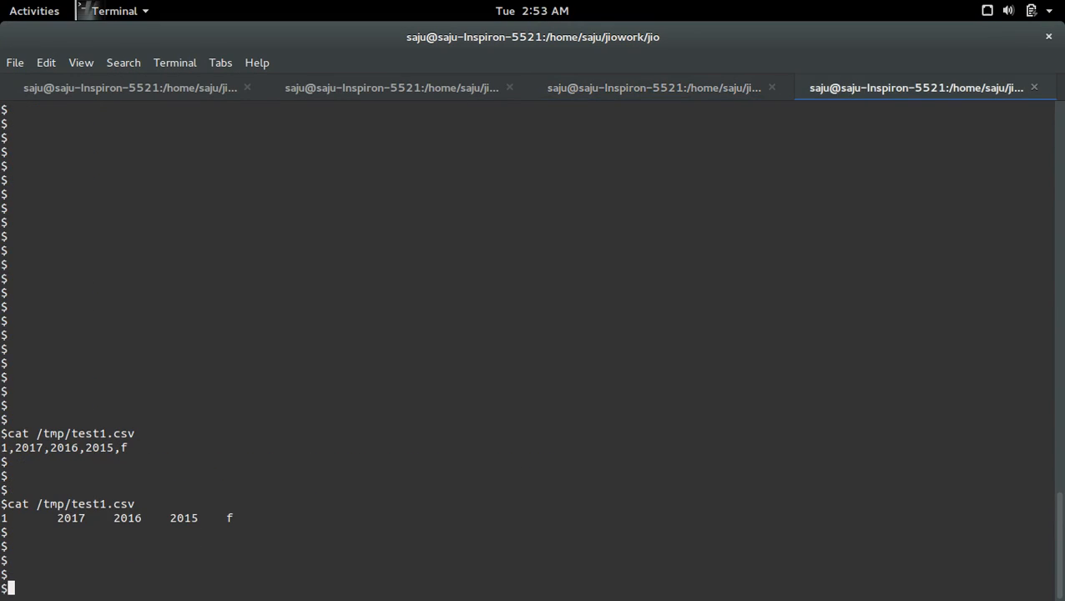
{"action": "type", "text": "cat /tmp/test1.csv"}
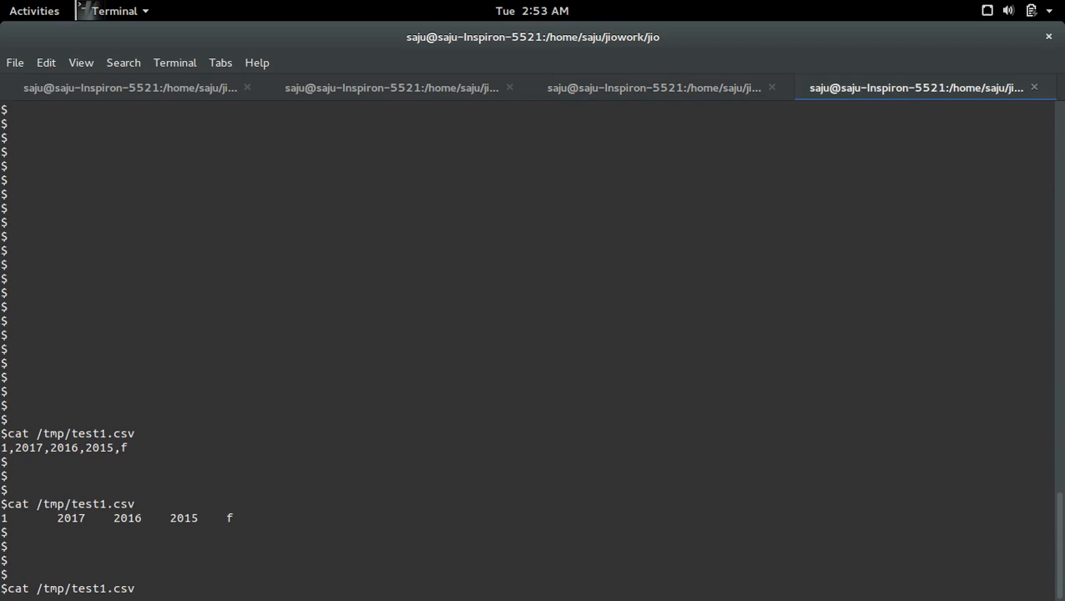
{"action": "key", "text": "Return"}
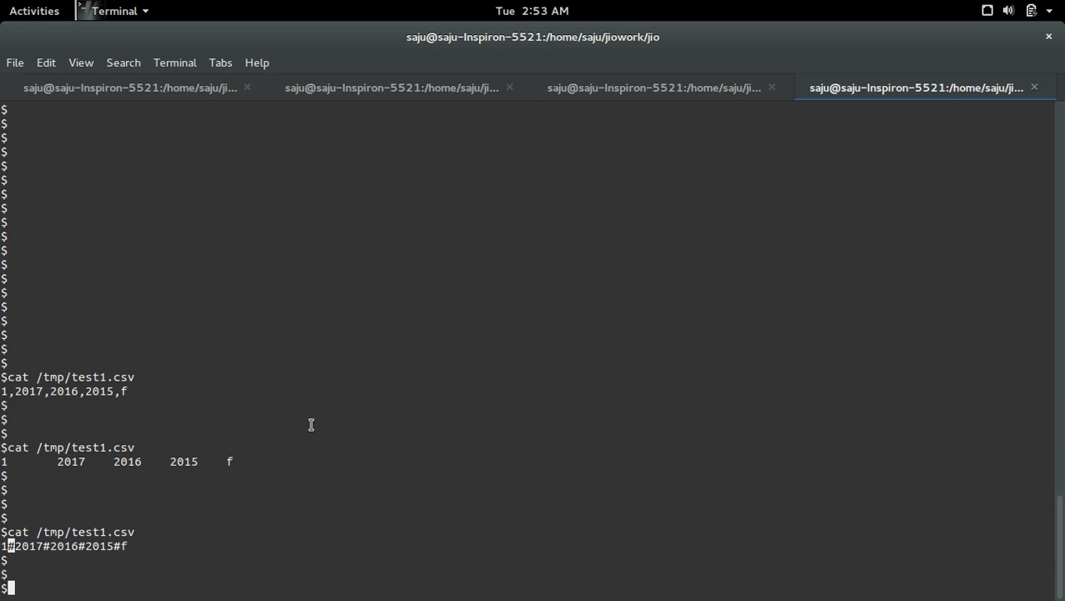
{"action": "mouse_move", "coordinate": [707, 99]}
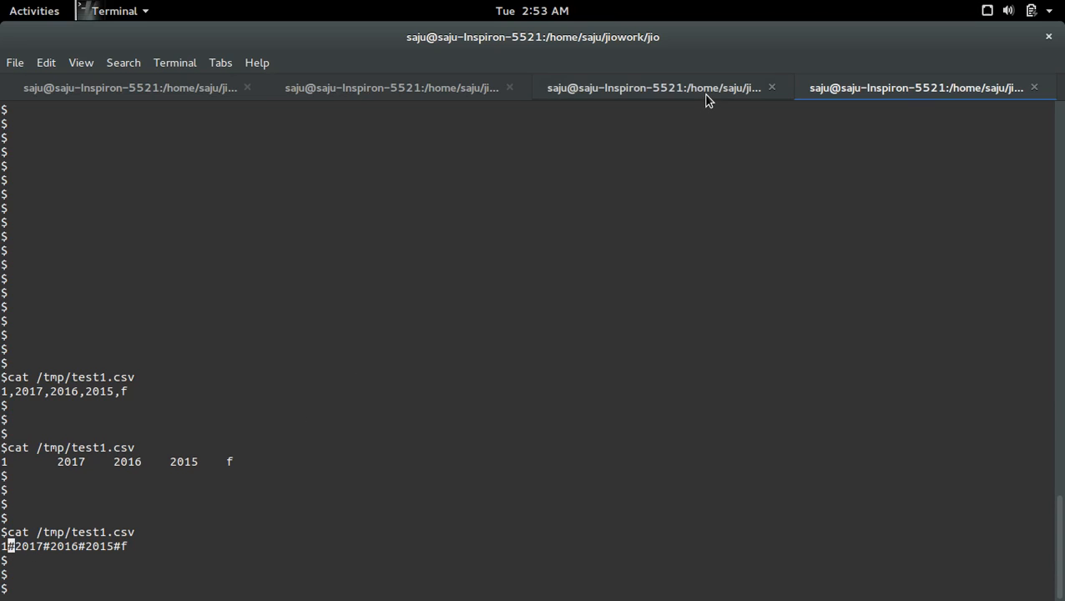
{"action": "left_click", "coordinate": [651, 87]}
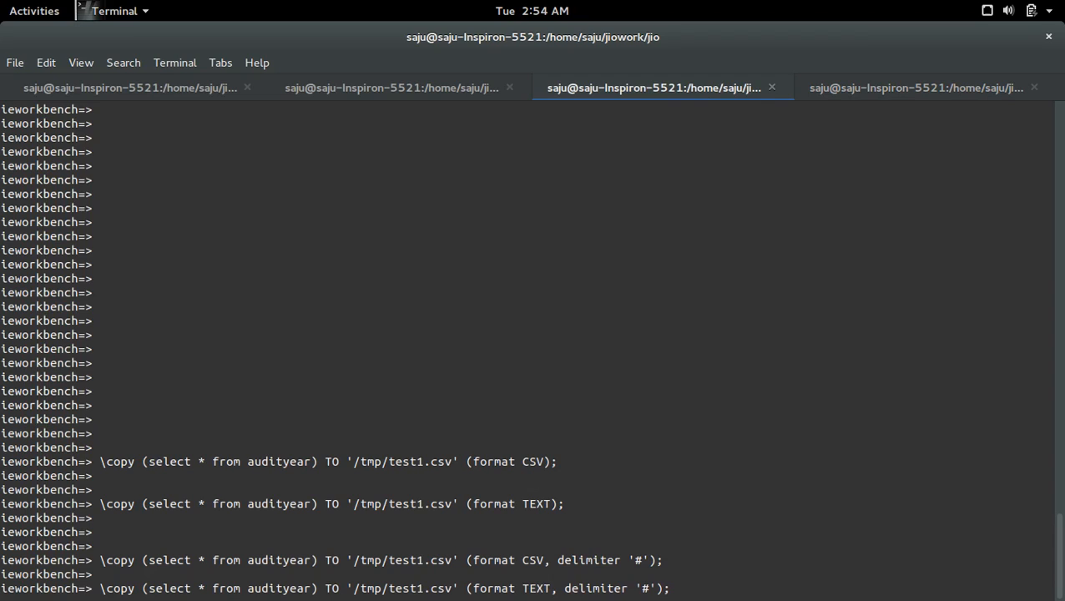
- Run the TEXT-format '#'-delimited export and check /tmp/test1.csv in the shell tab again
{"action": "left_click", "coordinate": [915, 87]}
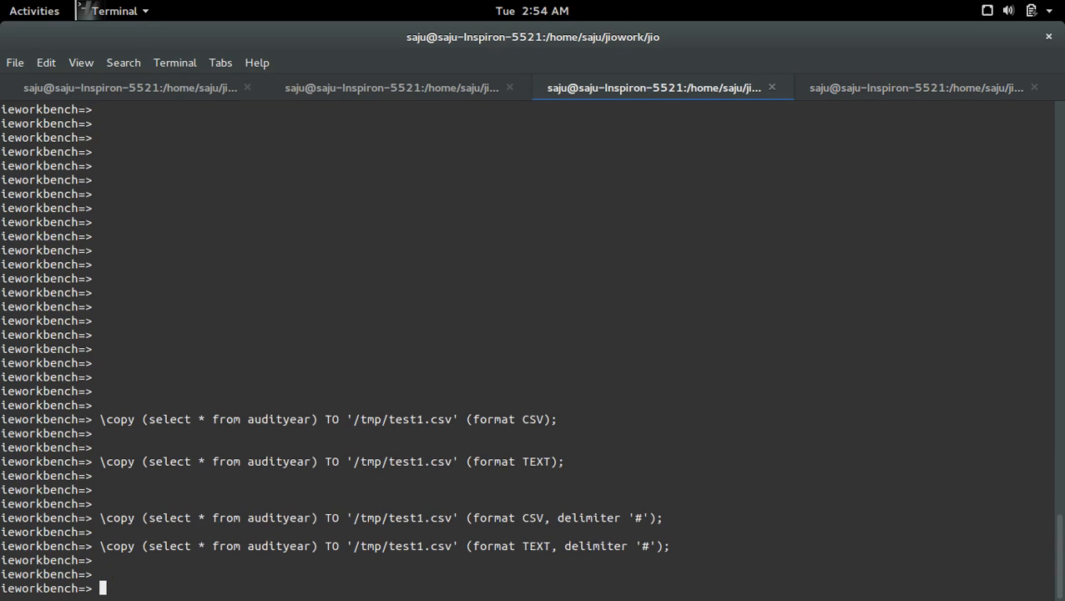
{"action": "left_click", "coordinate": [914, 87]}
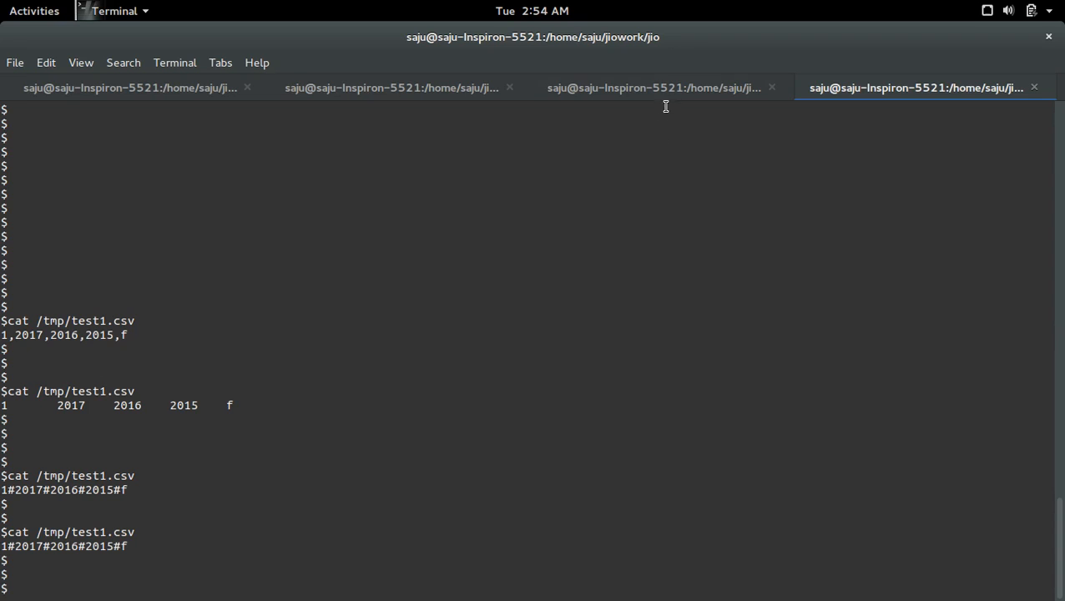
{"action": "left_click", "coordinate": [655, 86]}
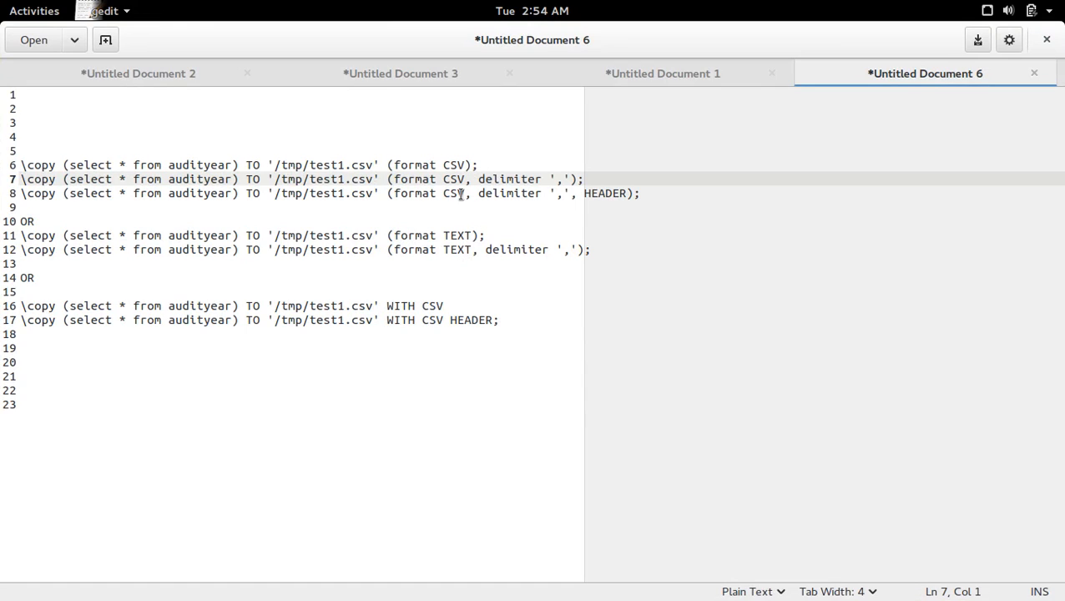
- Export audityear as comma-delimited CSV with HEADER and cat the file showing column names above 1,2017,2016,2015,f
{"action": "double_click", "coordinate": [606, 194]}
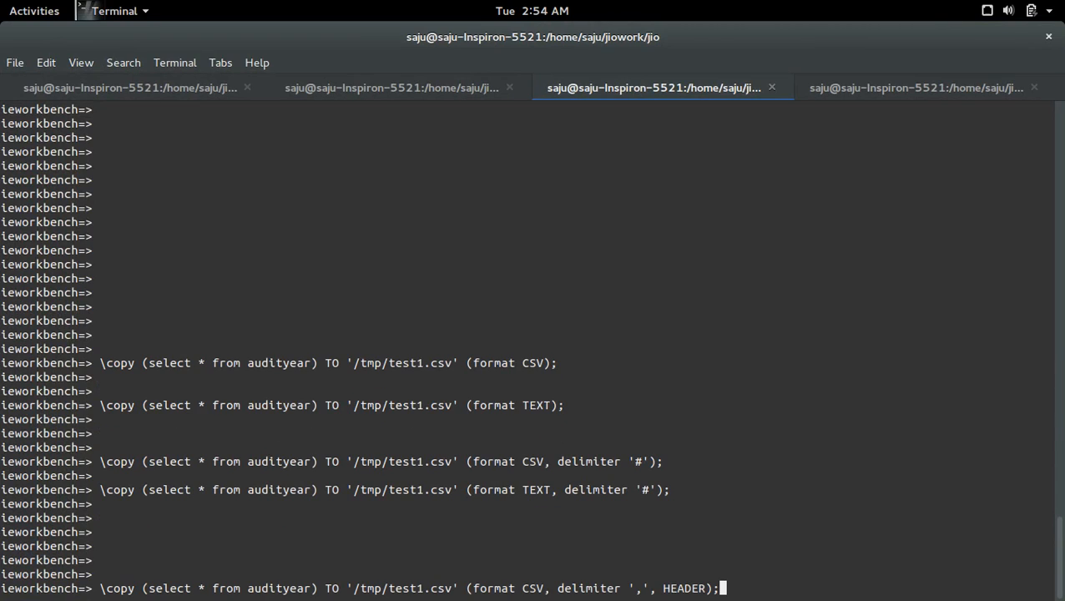
{"action": "key", "text": "Return"}
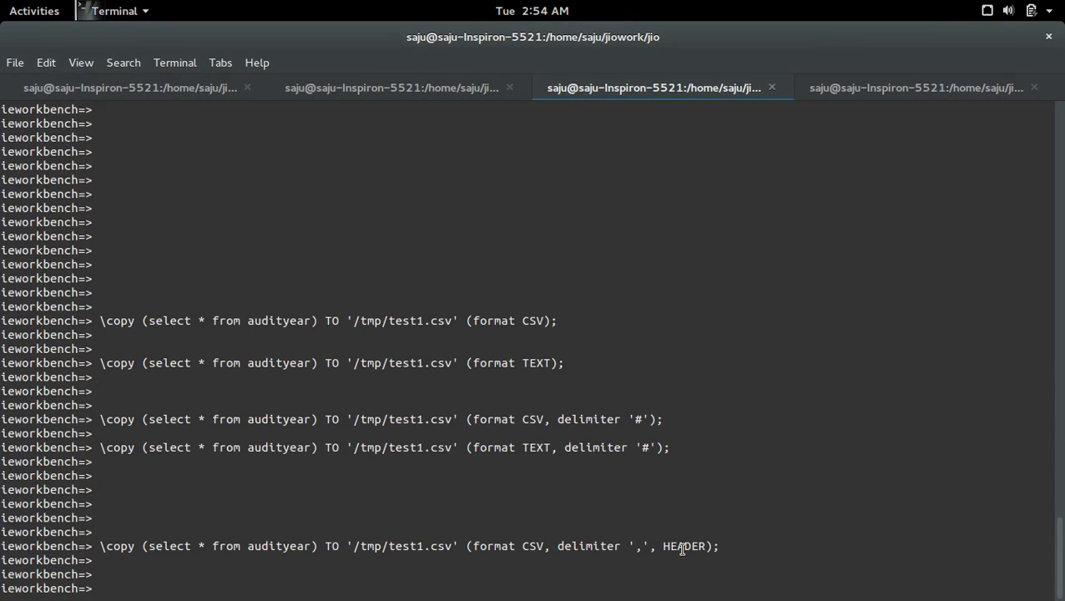
{"action": "double_click", "coordinate": [685, 546]}
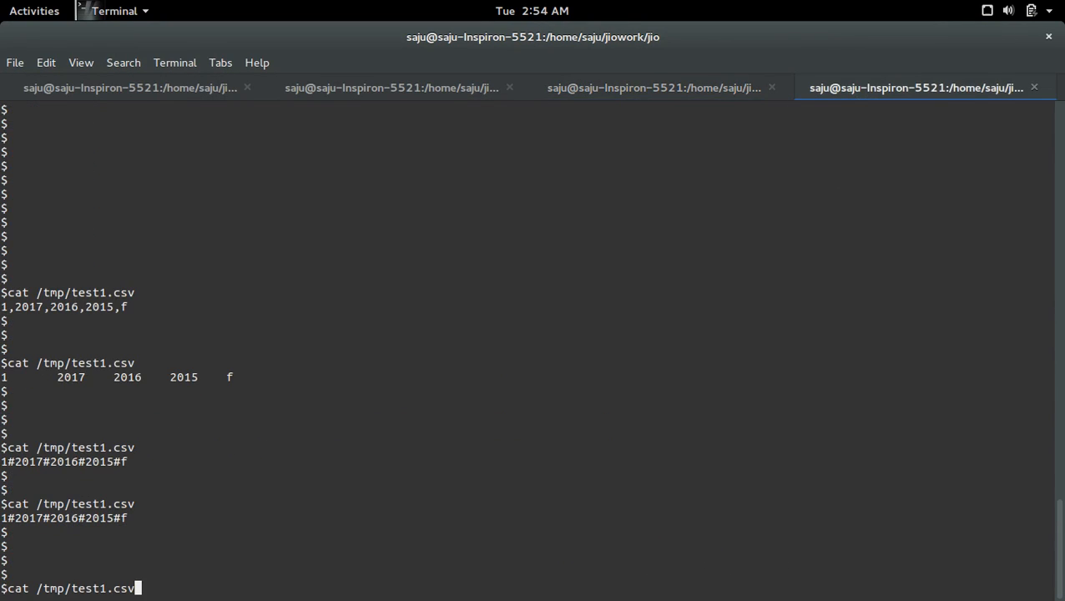
{"action": "key", "text": "Return"}
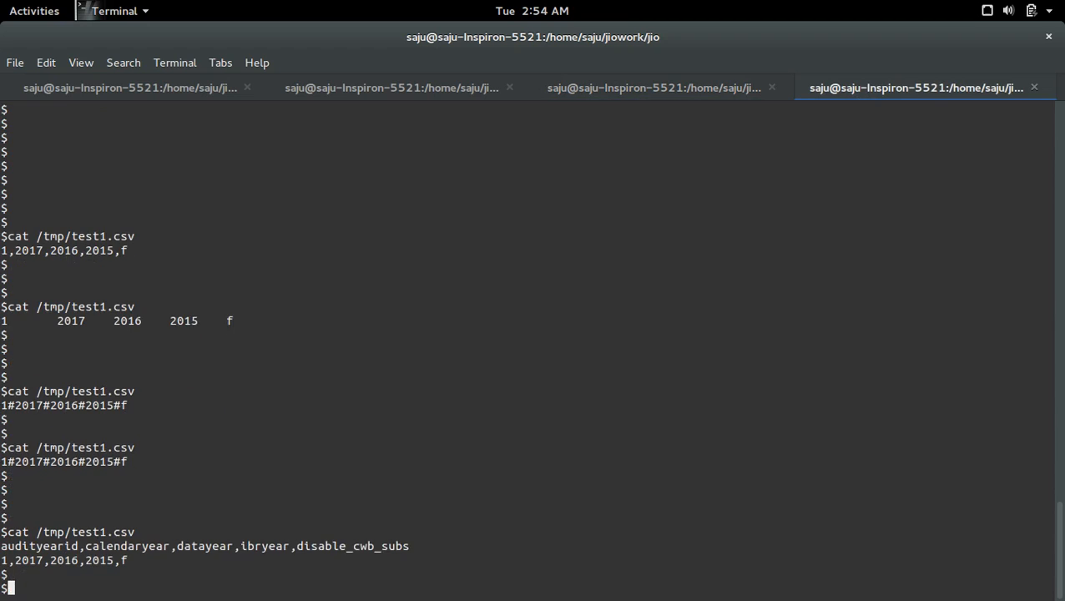